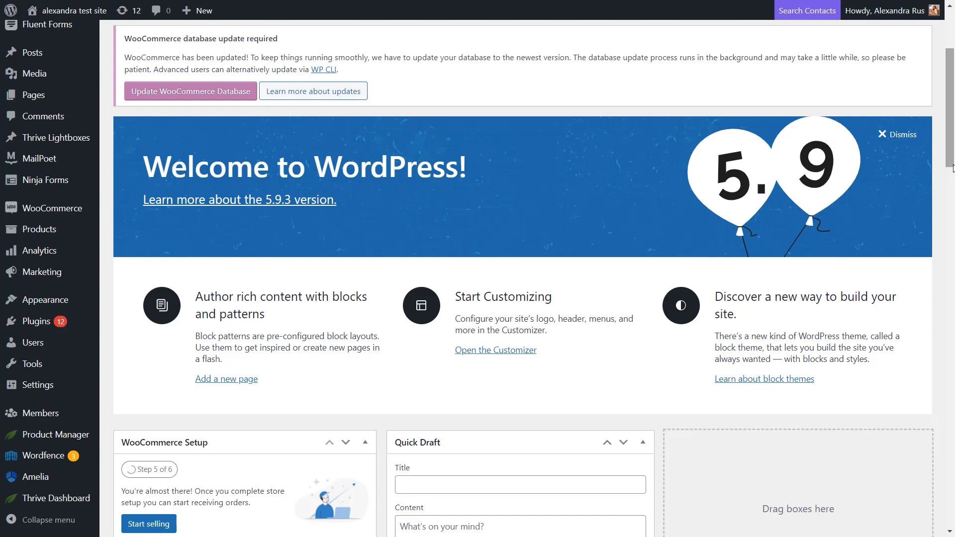
mouse_move(548, 370)
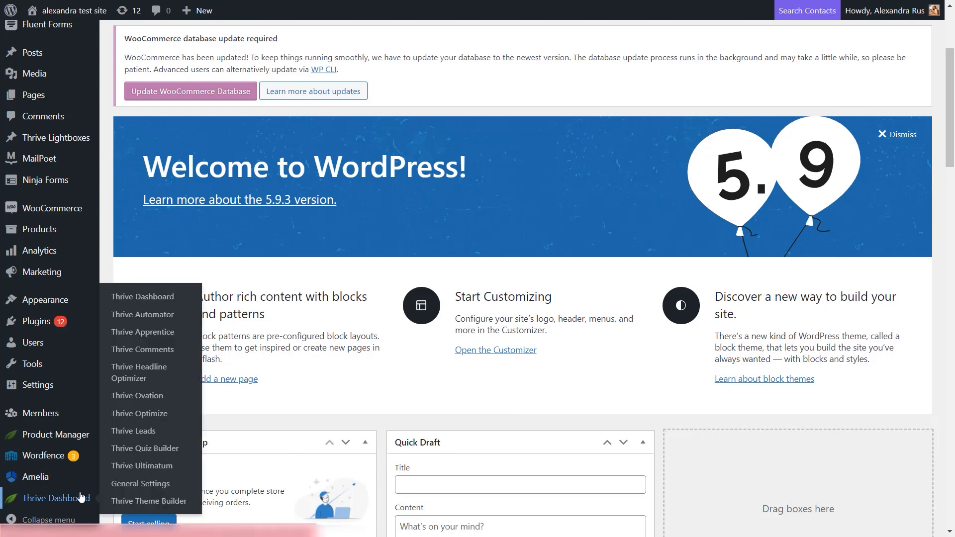
mouse_move(148, 501)
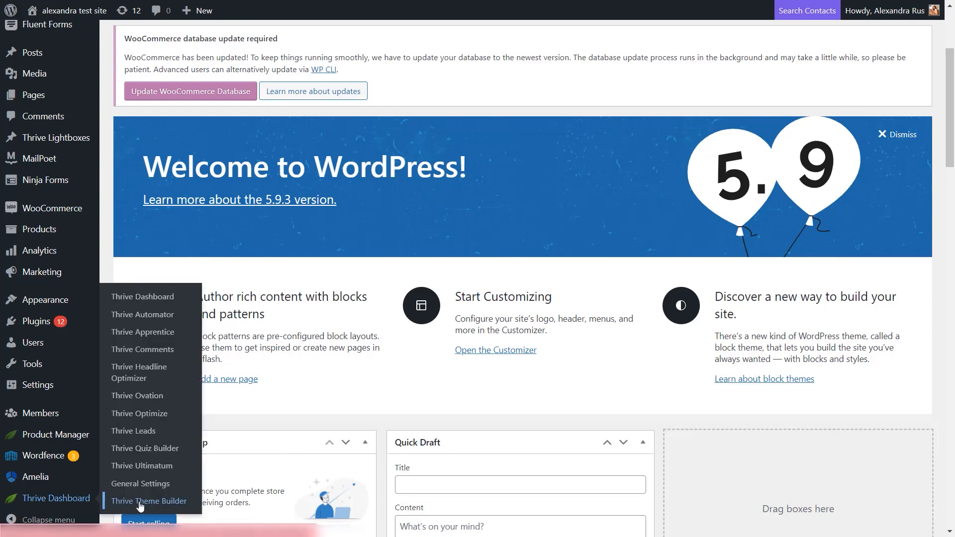
Open the Thrive Theme Builder dashboard listing the theme's existing templates.
click(148, 500)
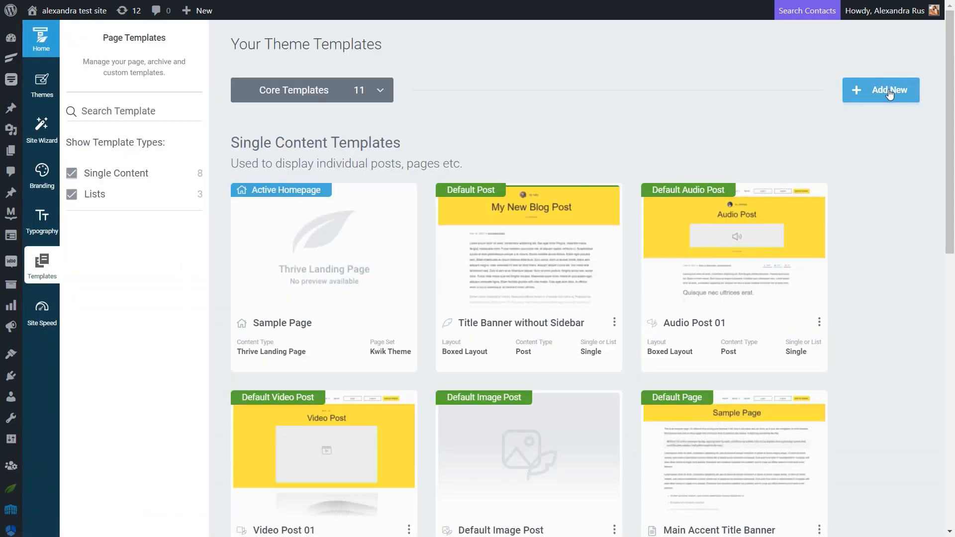
Add a new theme template and name it 'Regular Page Template'.
click(879, 90)
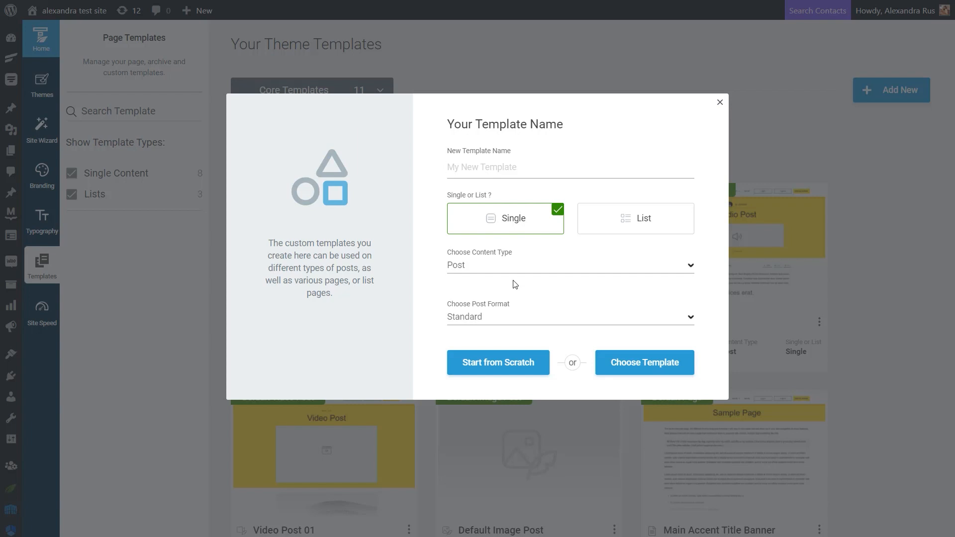
text(Regular Page Tem)
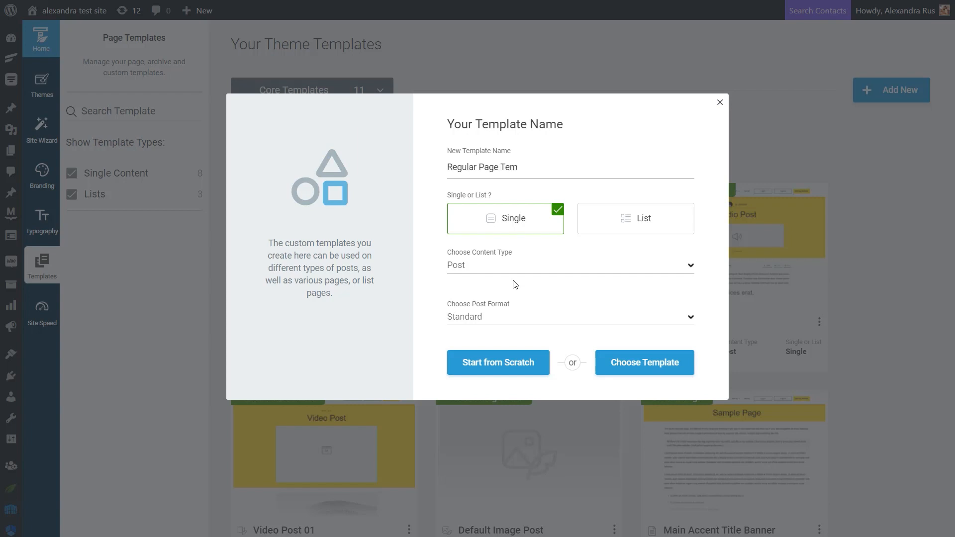
text(plate)
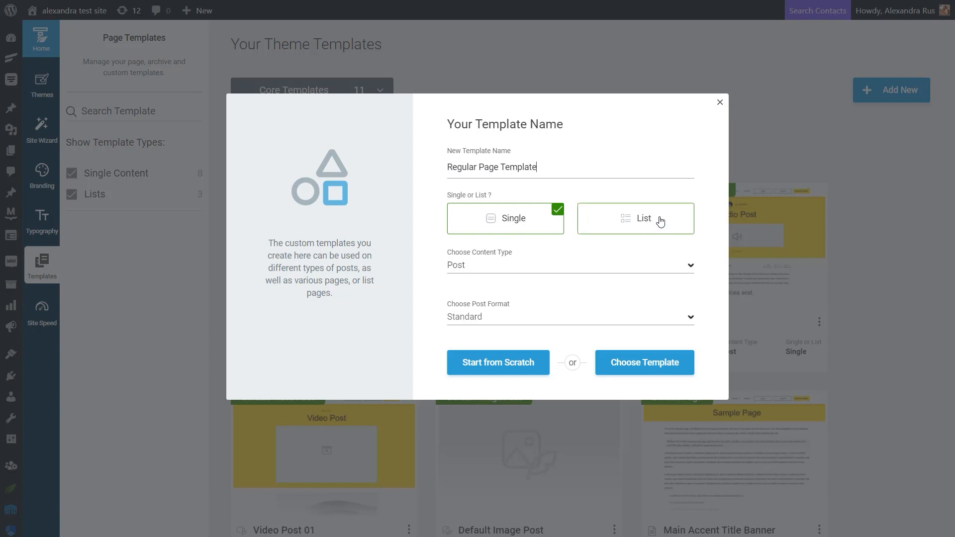
click(635, 218)
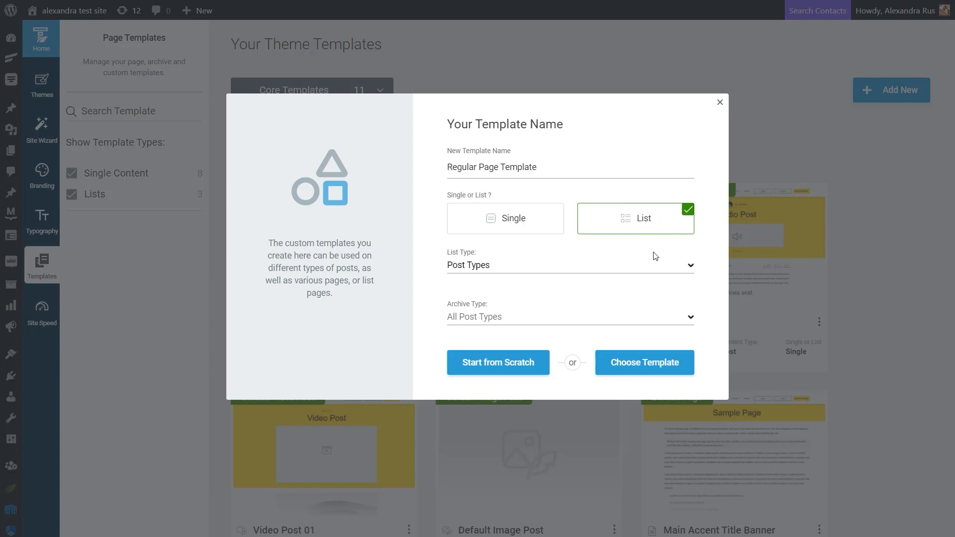
click(504, 218)
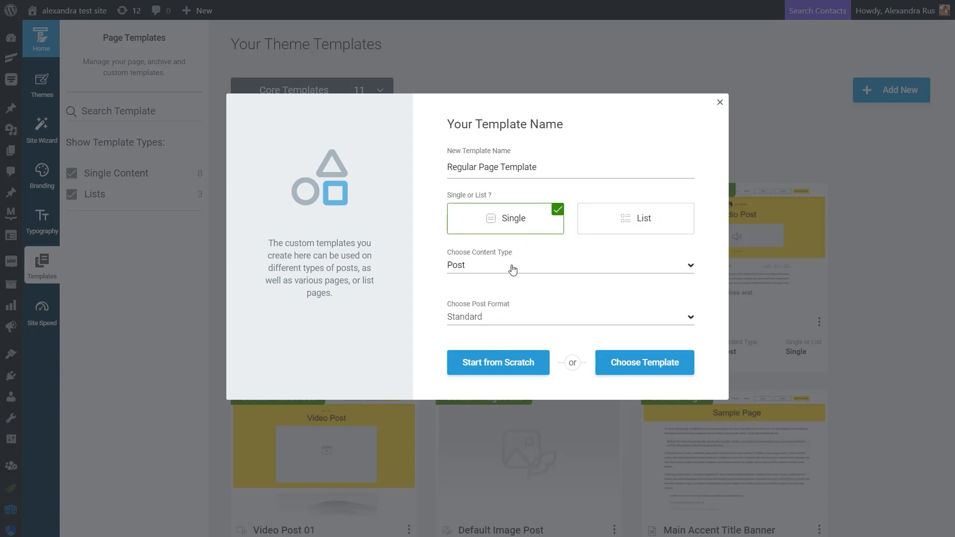
click(634, 218)
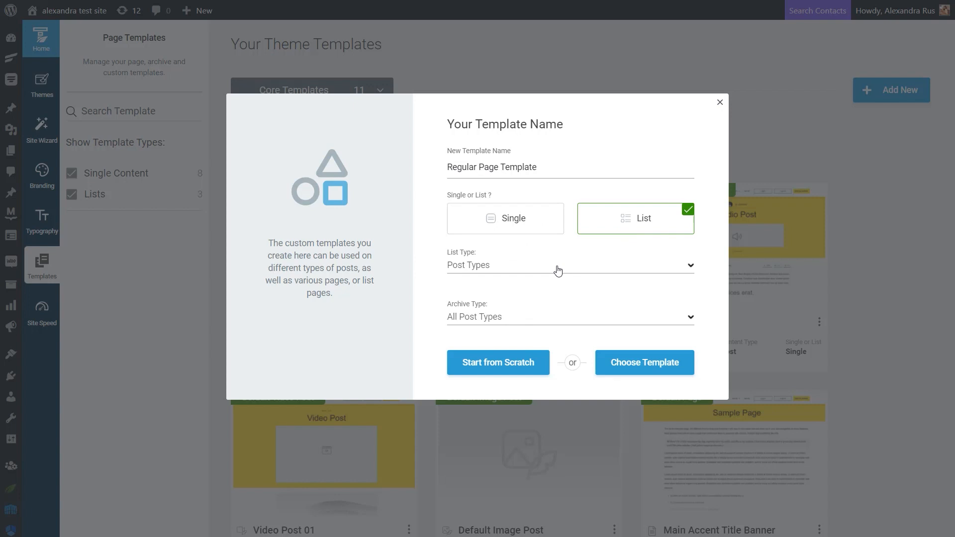
mouse_move(532, 231)
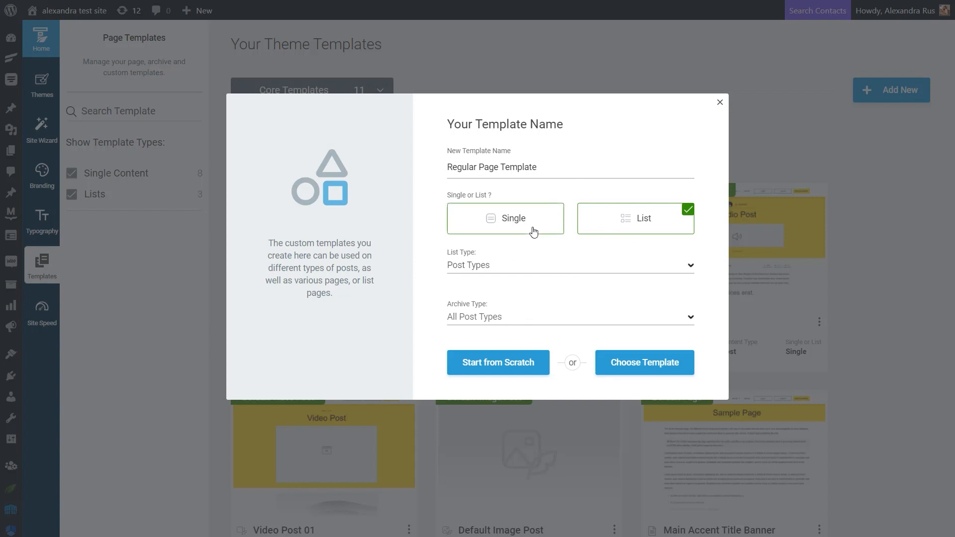
mouse_move(531, 223)
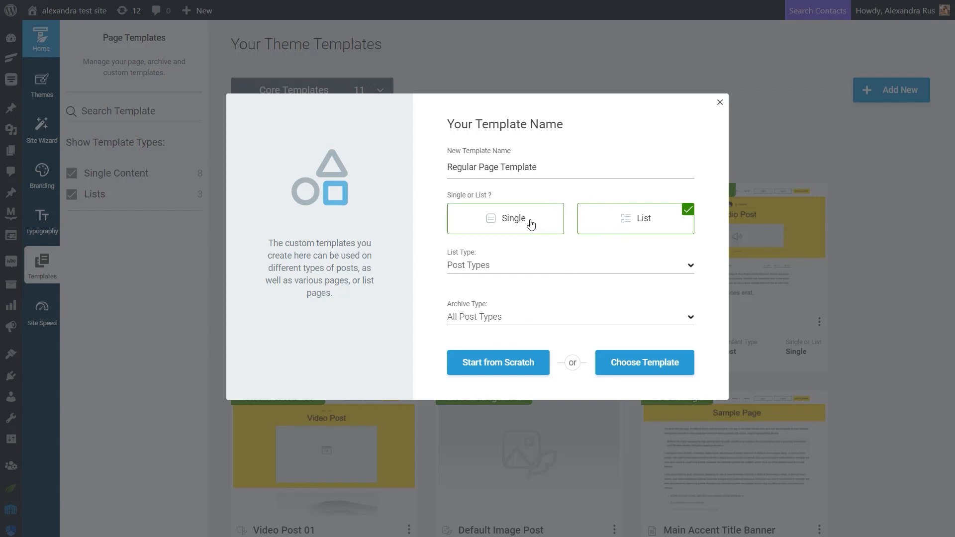
click(505, 218)
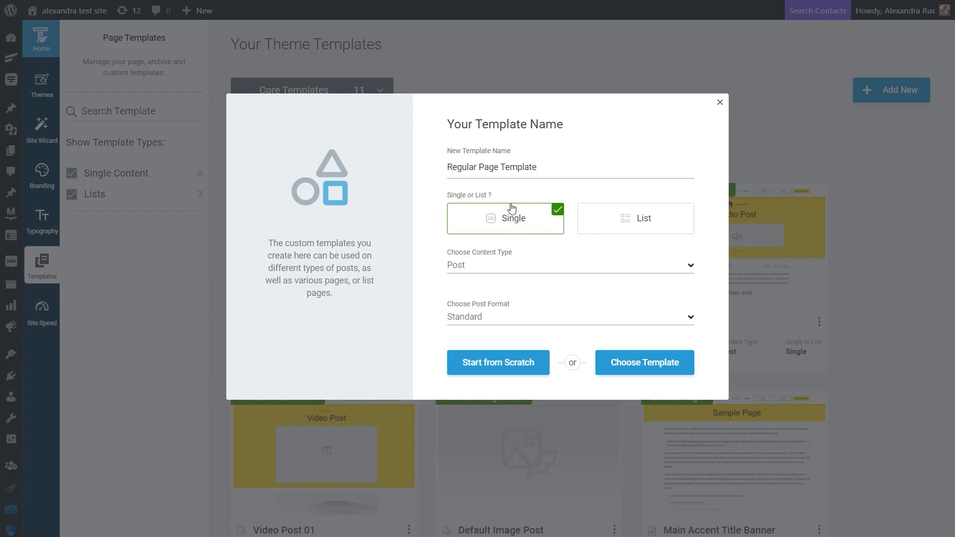
mouse_move(538, 270)
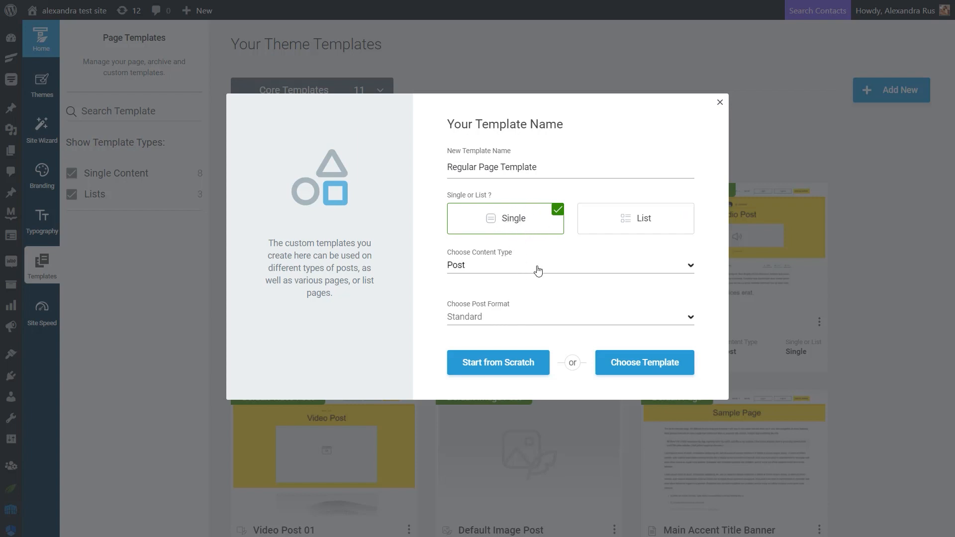
mouse_move(522, 238)
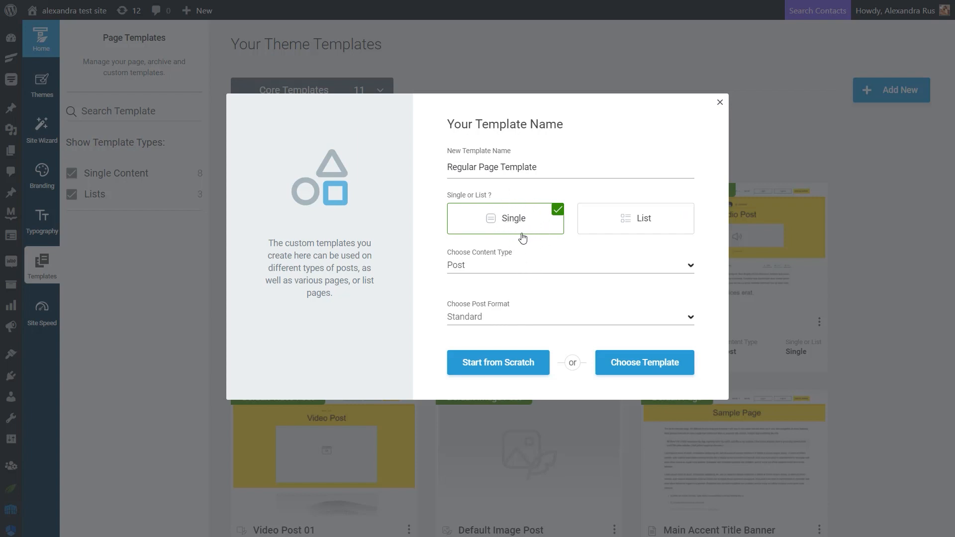
mouse_move(526, 271)
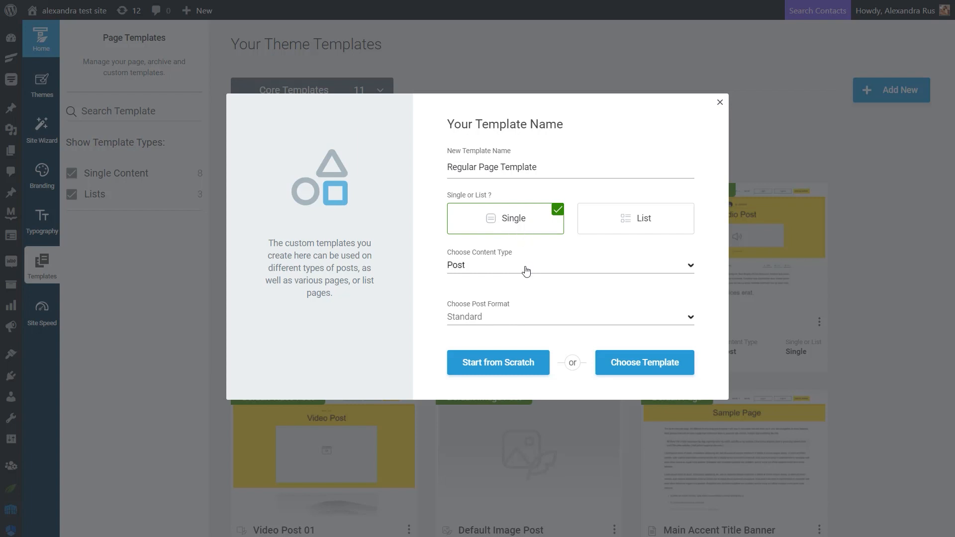
Set the single template's content type to Page instead of Post.
click(568, 264)
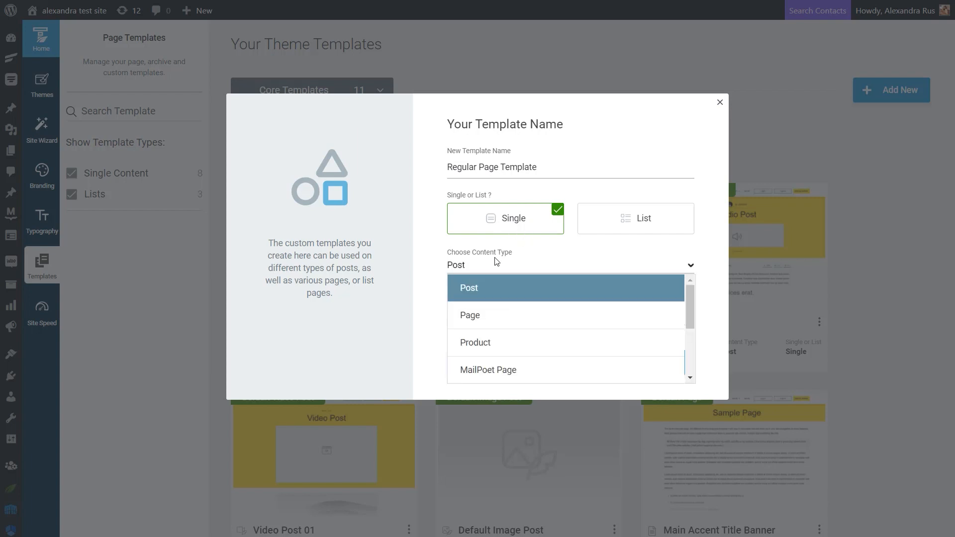
mouse_move(487, 320)
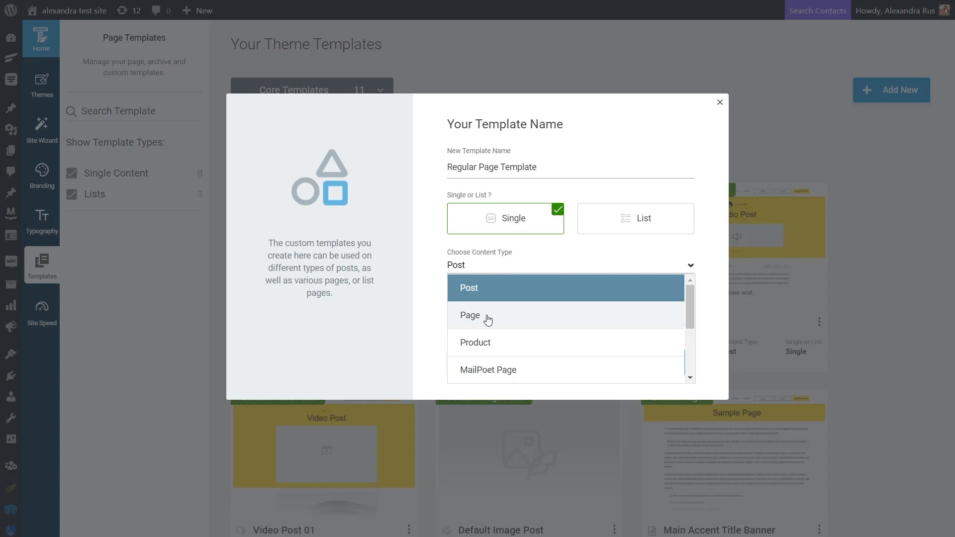
click(470, 314)
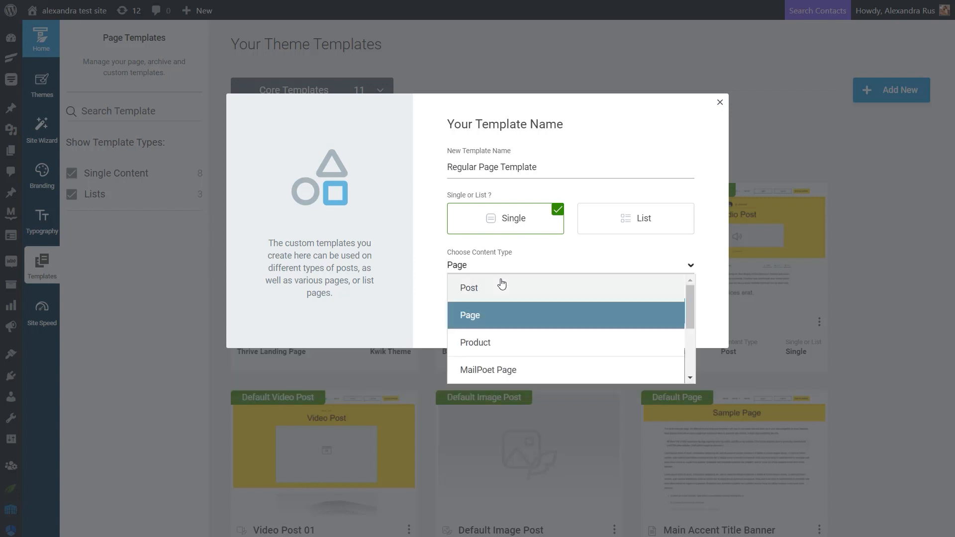
scroll(down, 3)
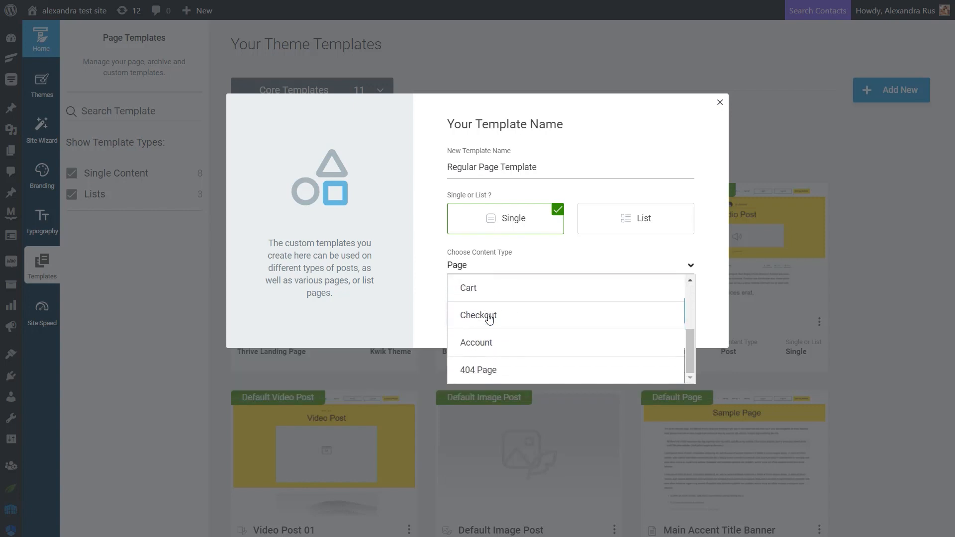
mouse_move(489, 369)
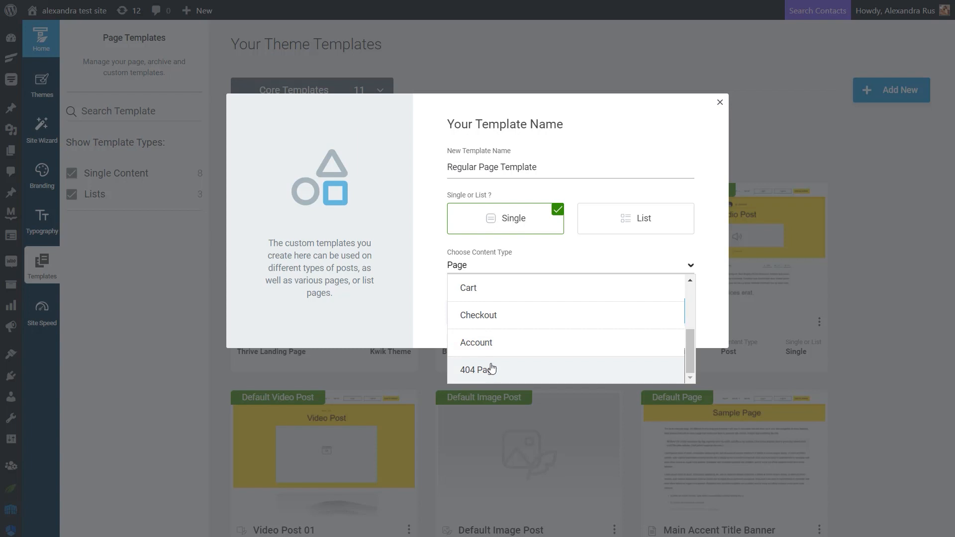
mouse_move(528, 309)
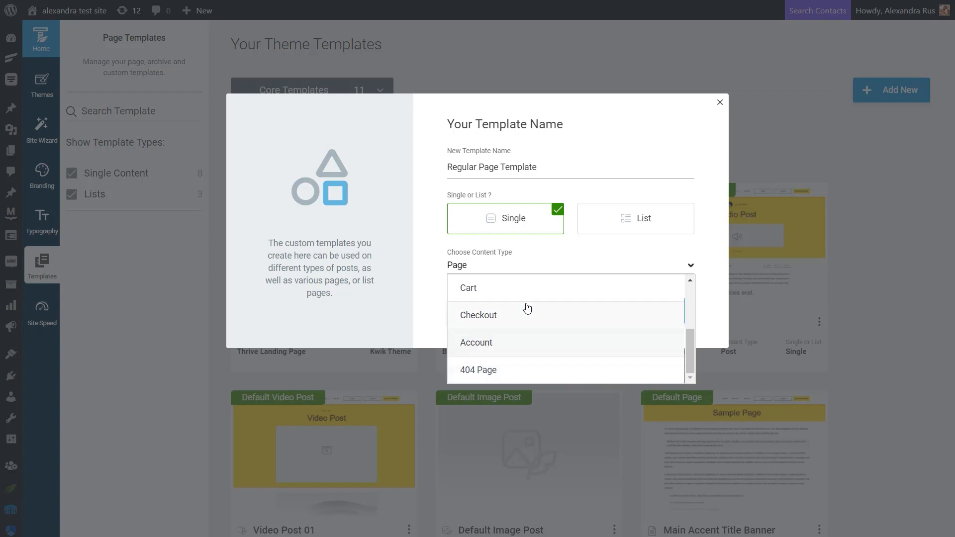
mouse_move(517, 321)
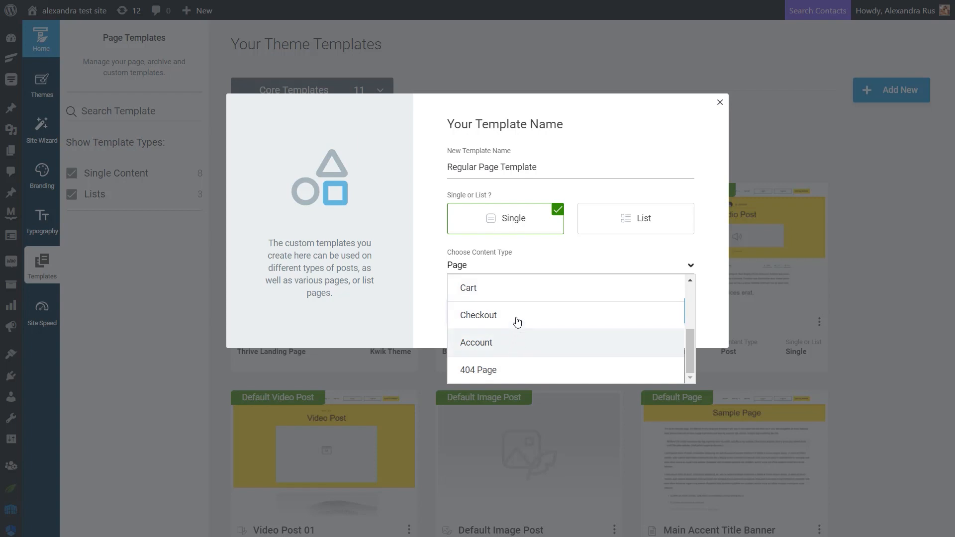
scroll(up, 3)
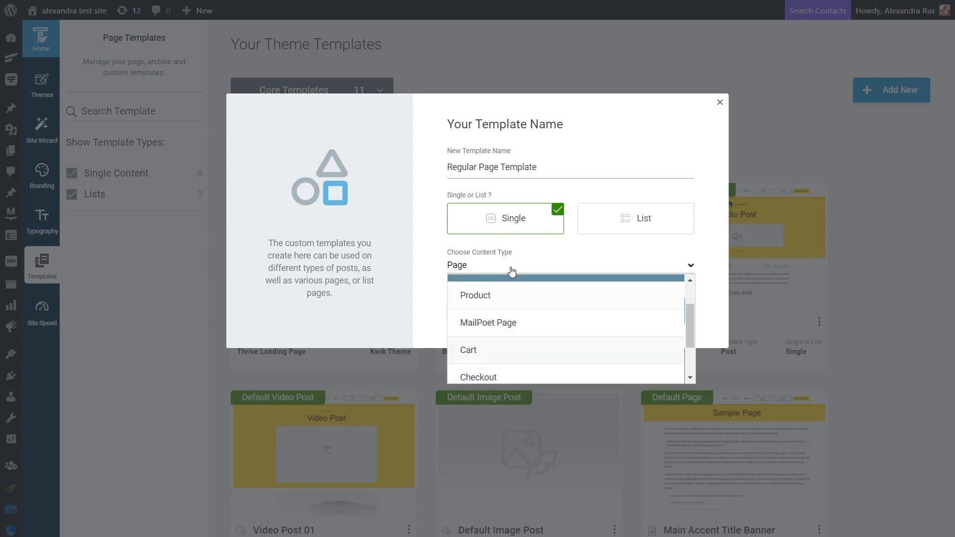
click(512, 265)
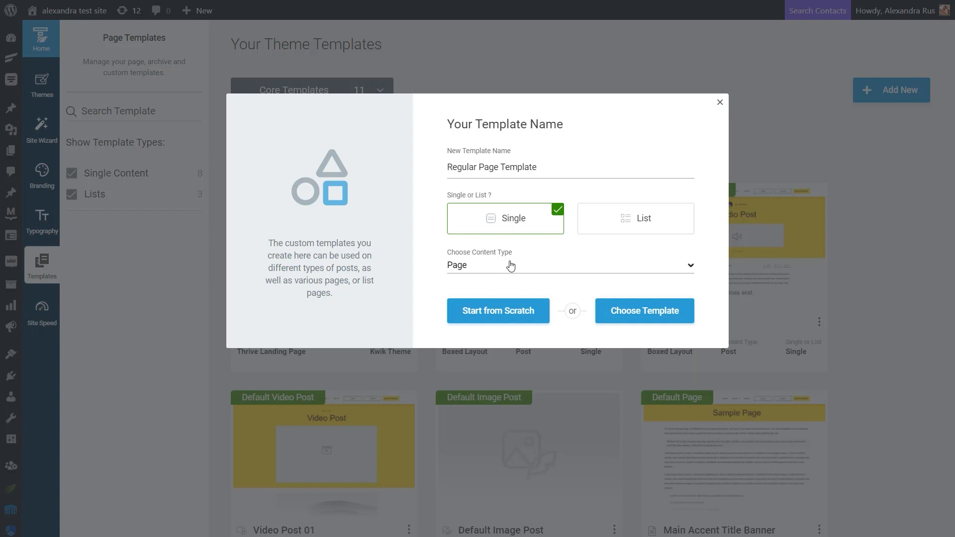
mouse_move(465, 275)
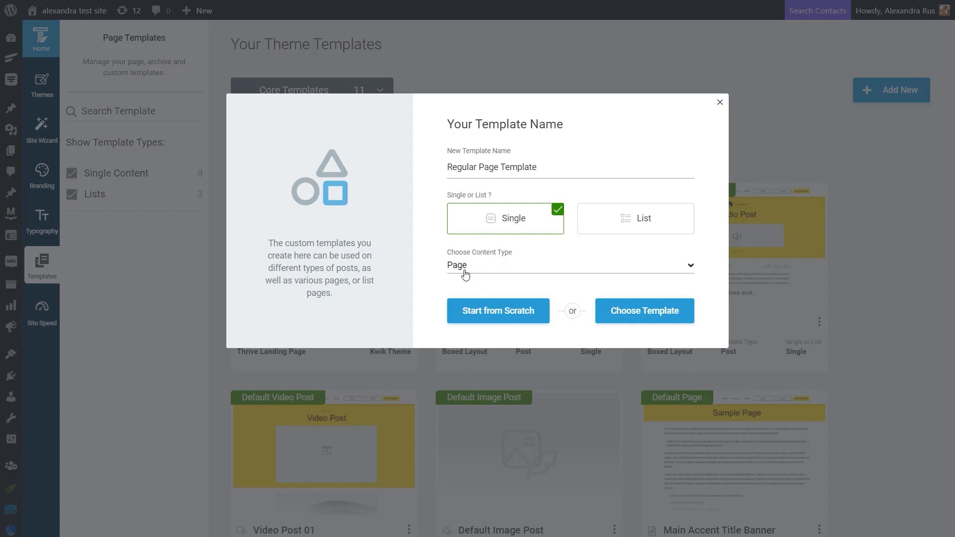
mouse_move(463, 282)
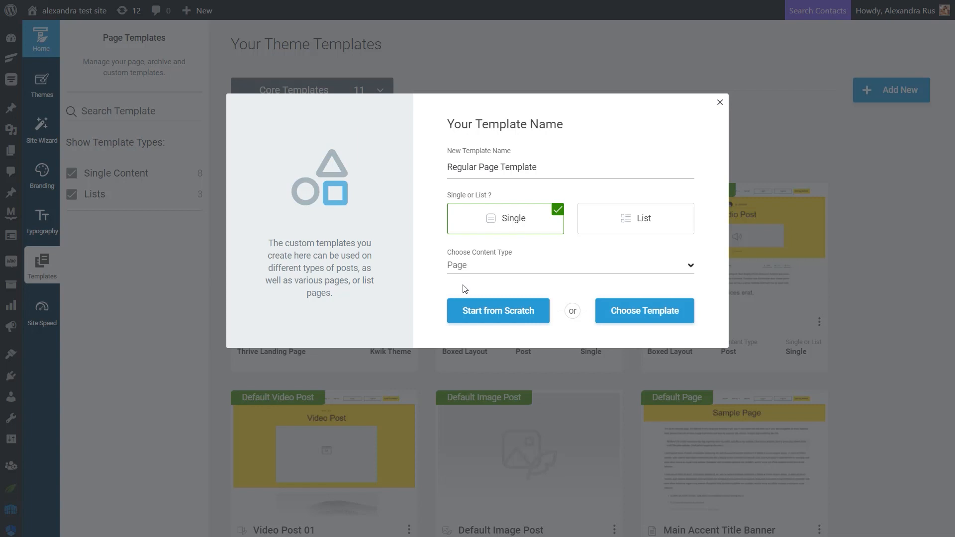
mouse_move(497, 311)
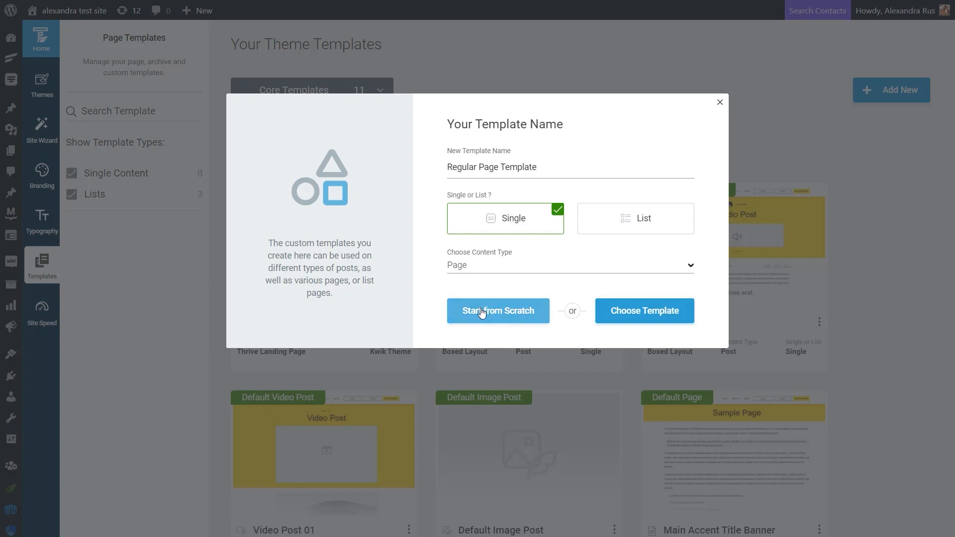
mouse_move(708, 325)
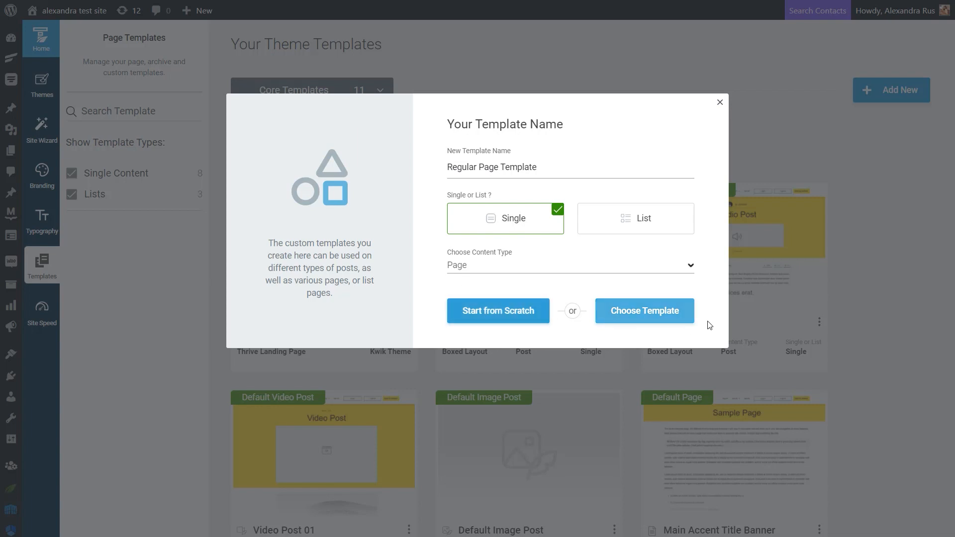
mouse_move(633, 310)
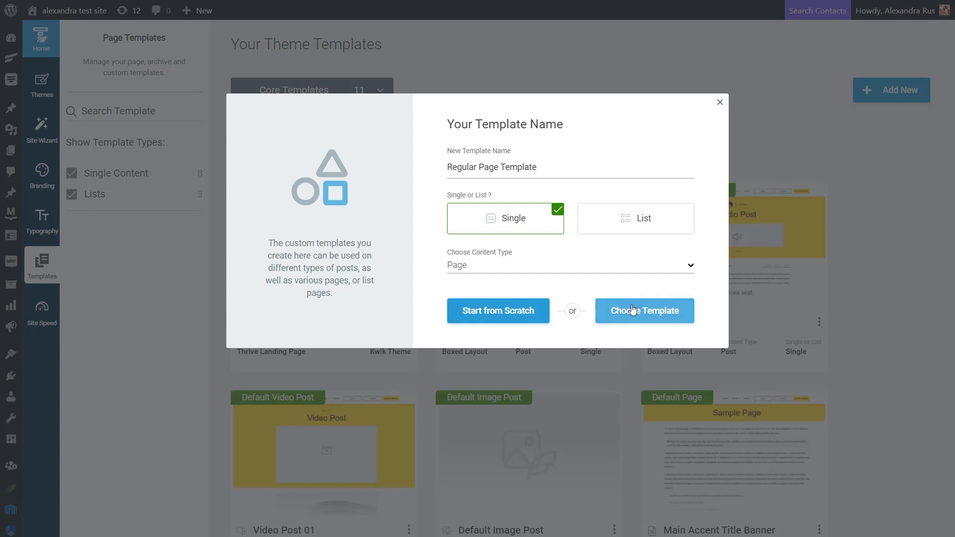
mouse_move(617, 328)
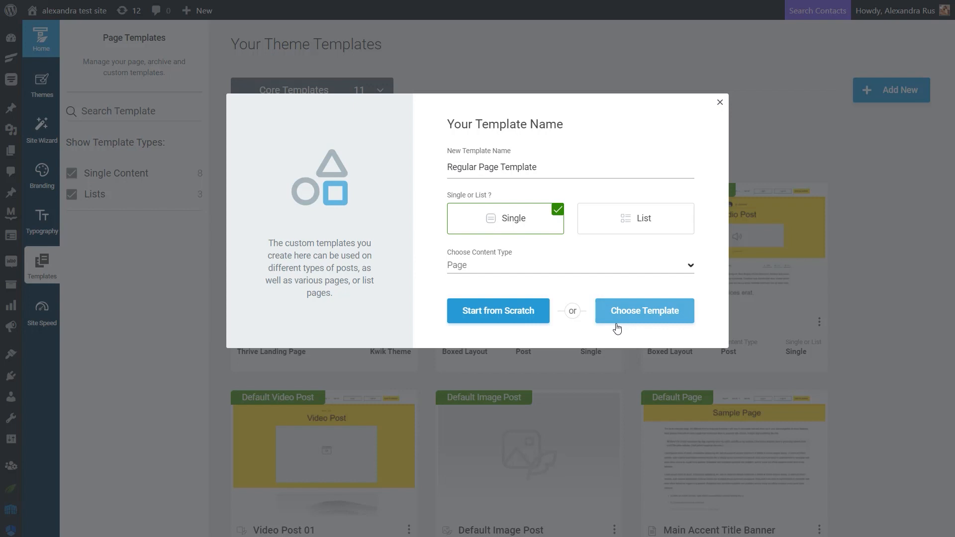
mouse_move(666, 298)
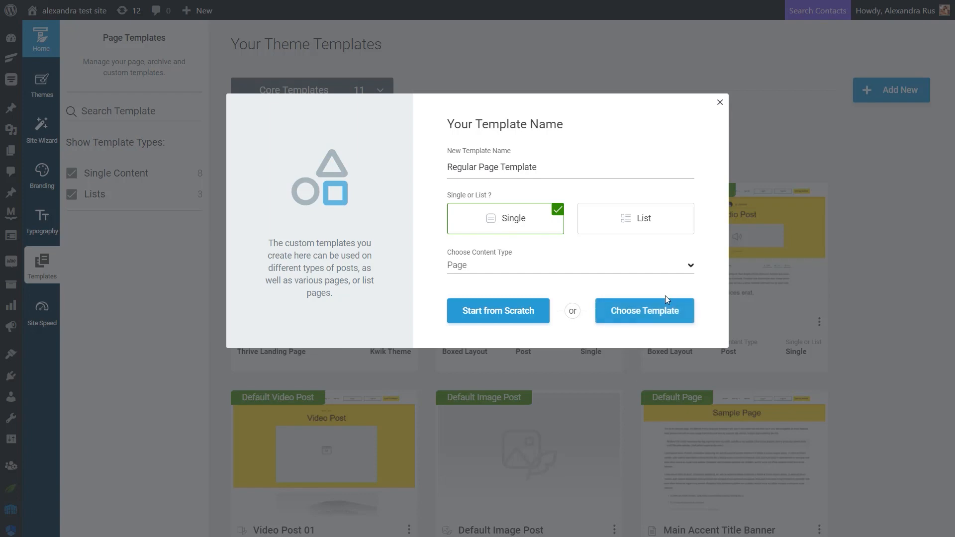
Browse the cloud library of ready-made page layouts for the new template.
click(643, 310)
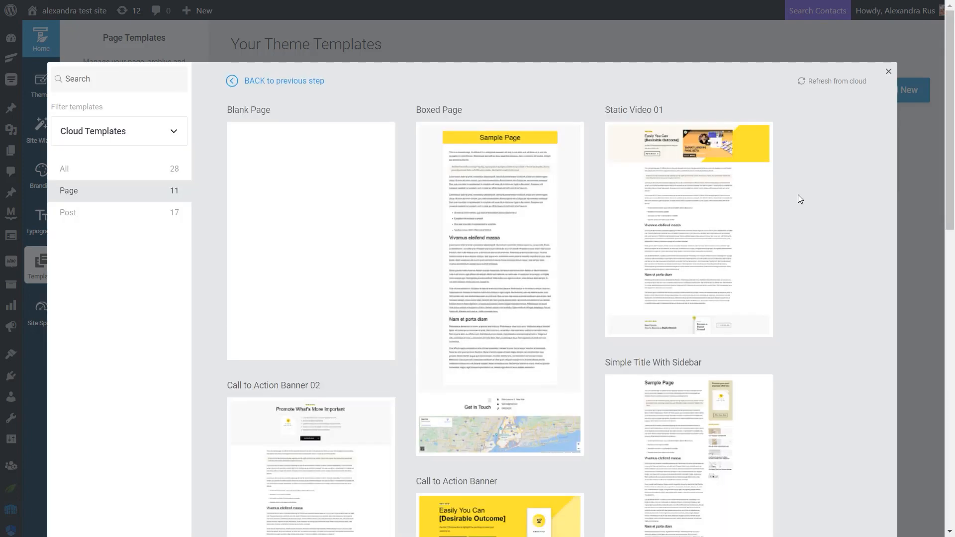
mouse_move(765, 195)
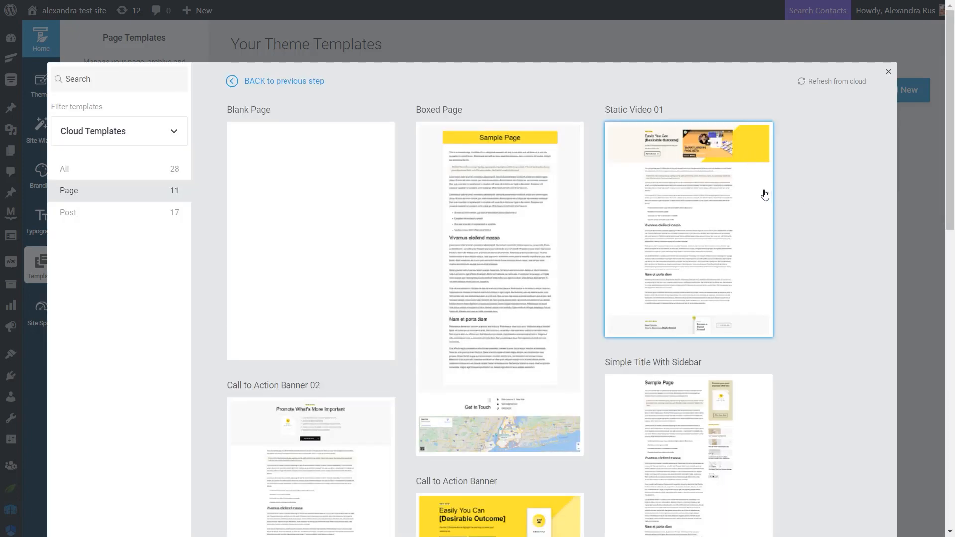
scroll(down, 3)
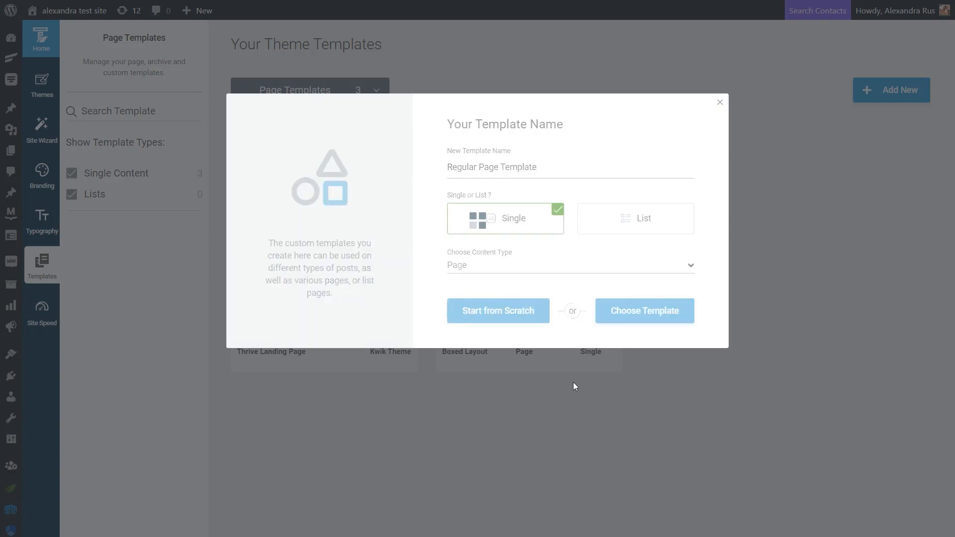
Confirm 'Regular Page Template' appears as a boxed-layout single page template.
click(497, 310)
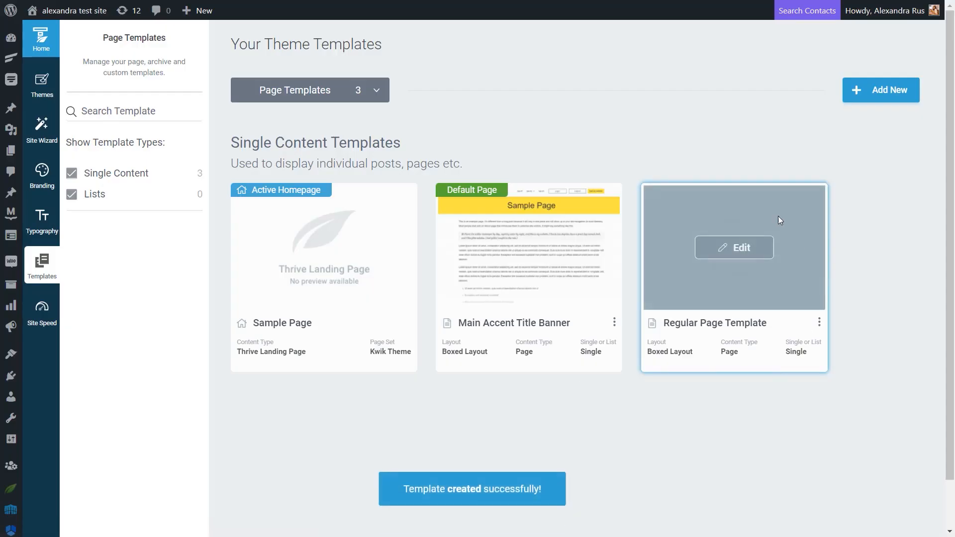
mouse_move(790, 296)
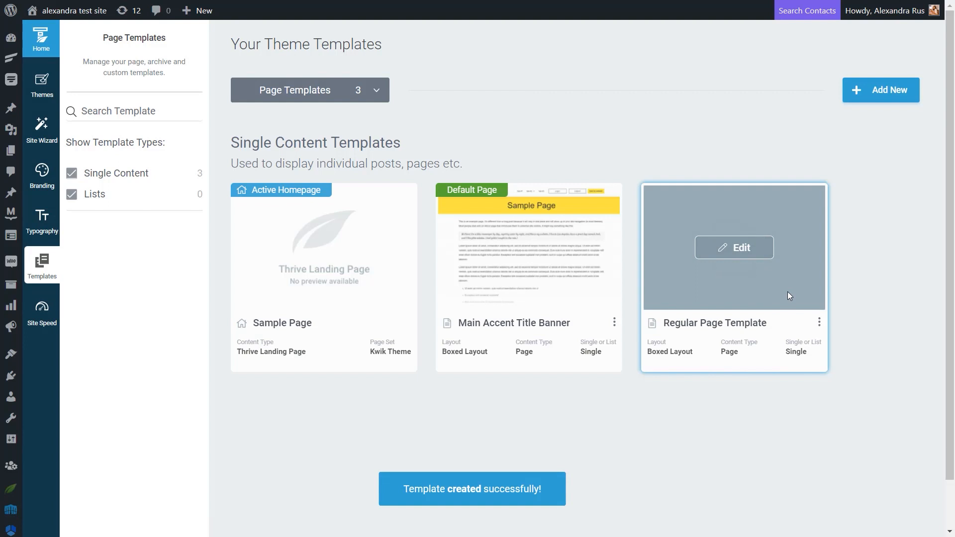